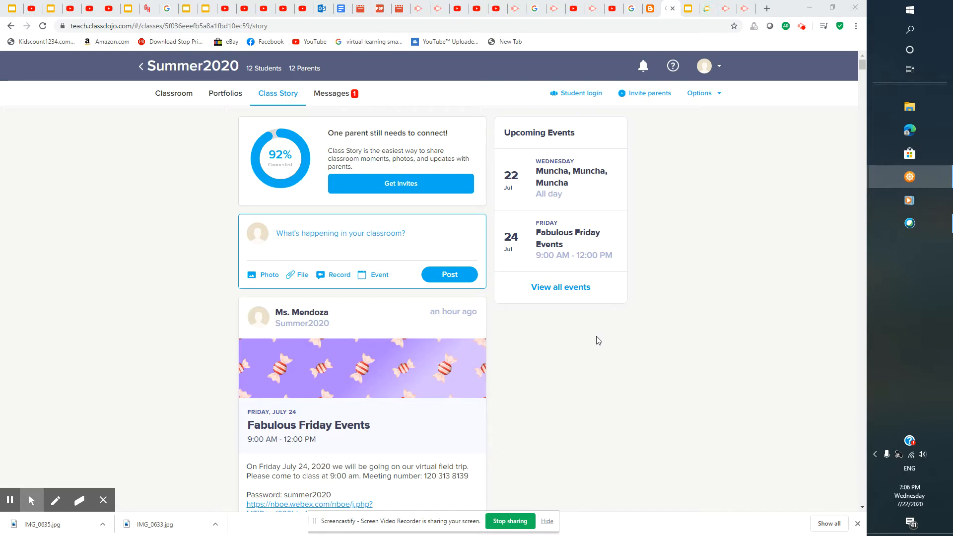
scroll(down, 3)
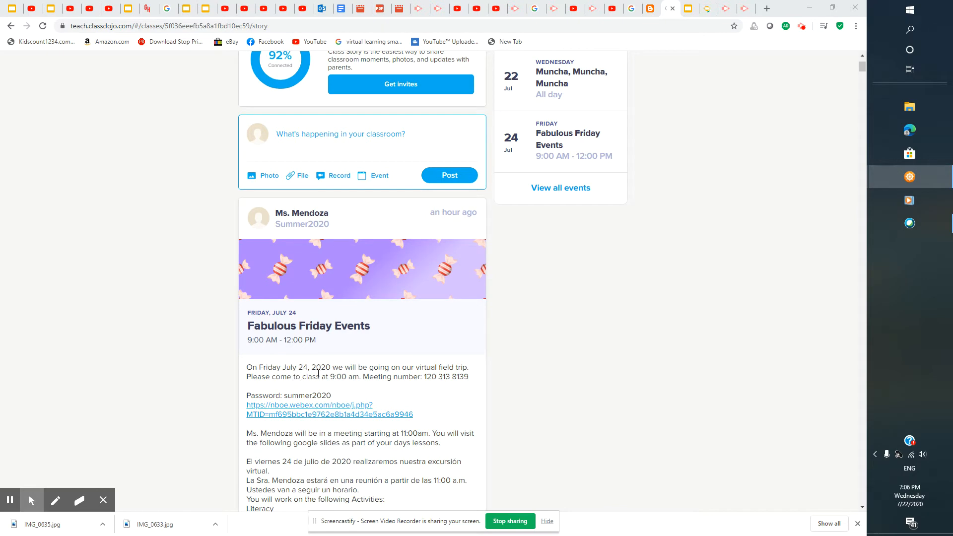
scroll(down, 3)
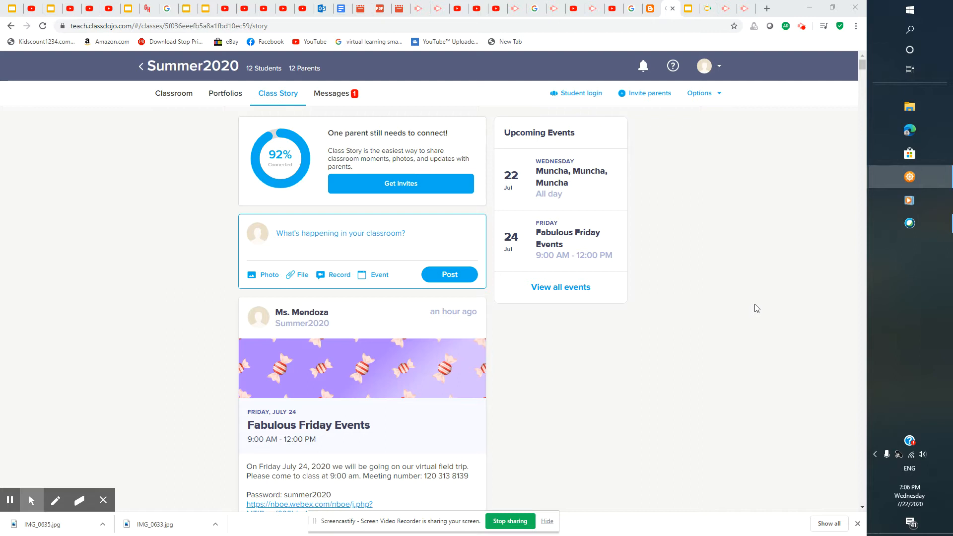
mouse_move(730, 359)
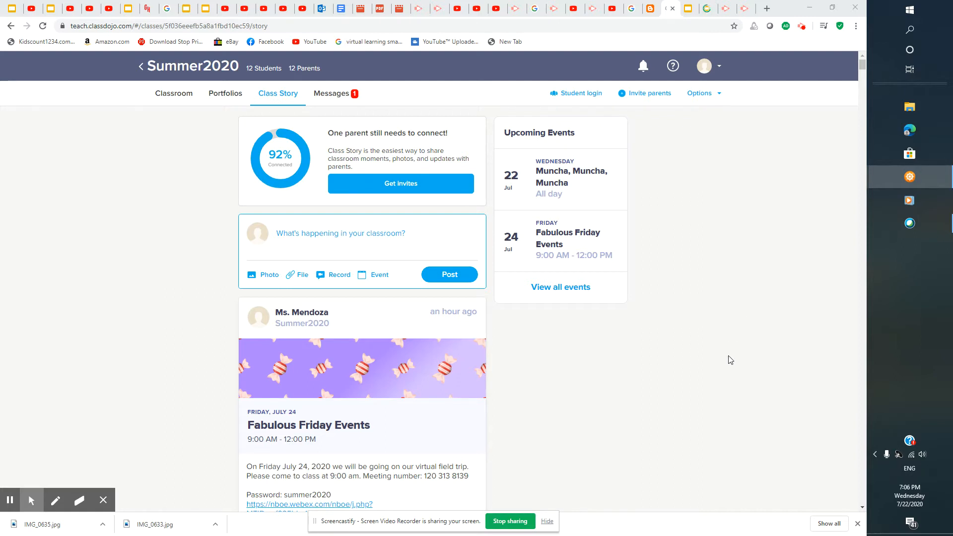
scroll(down, 3)
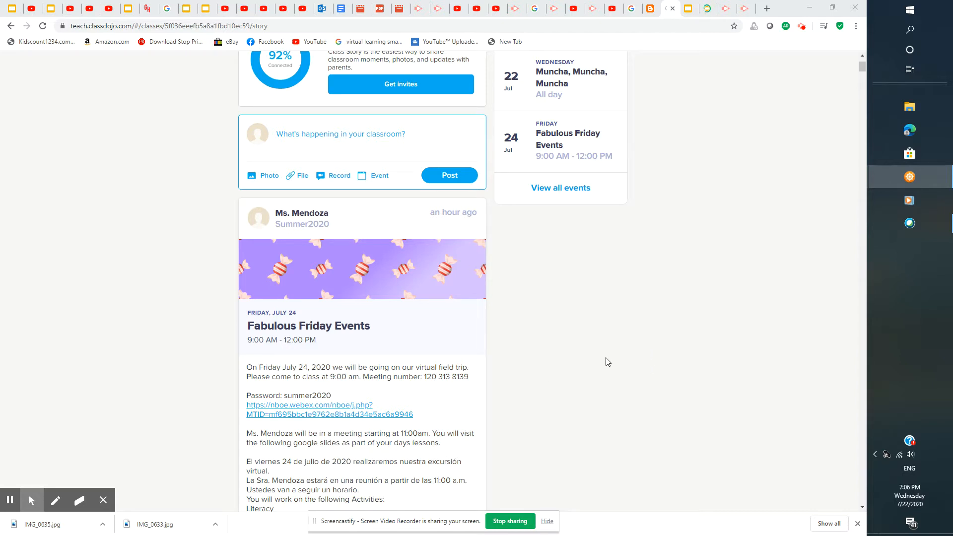
scroll(down, 3)
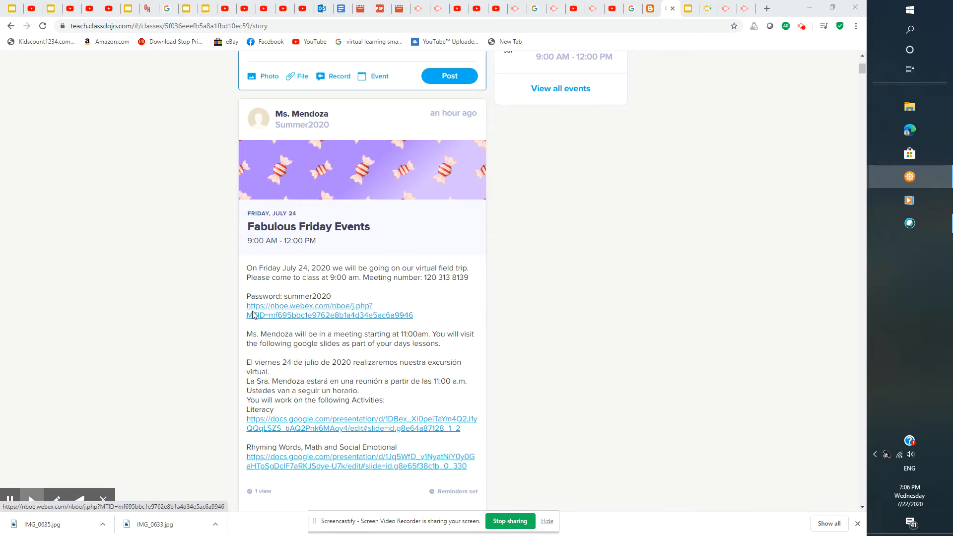
mouse_move(351, 319)
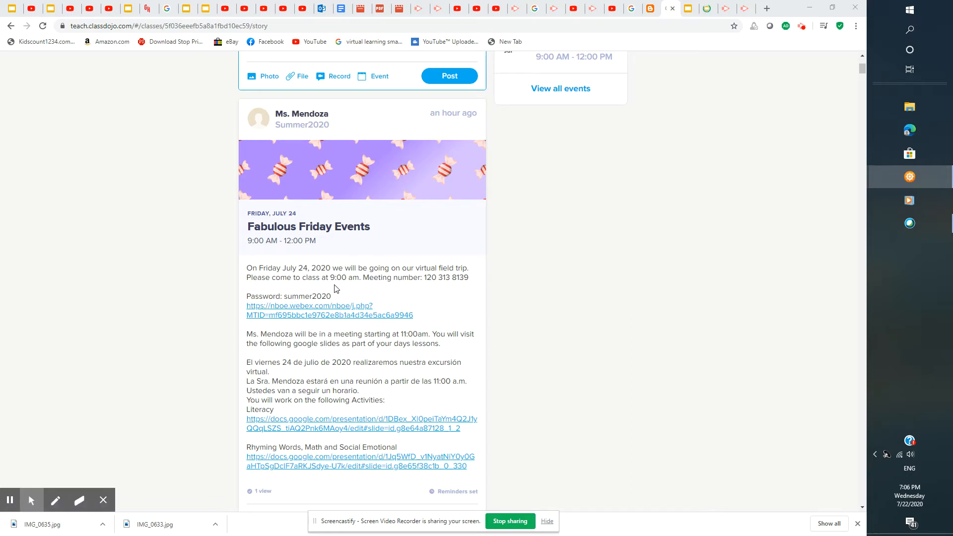
mouse_move(390, 288)
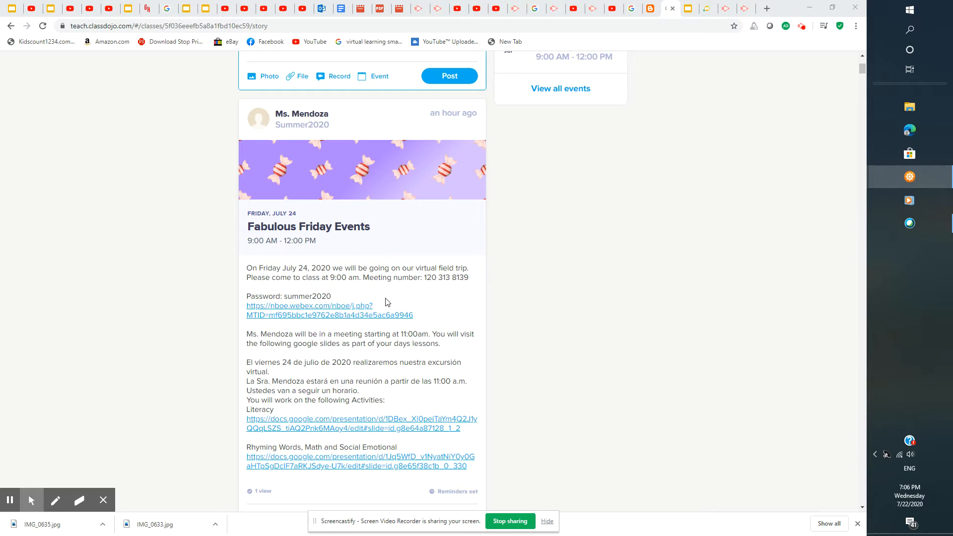
mouse_move(230, 366)
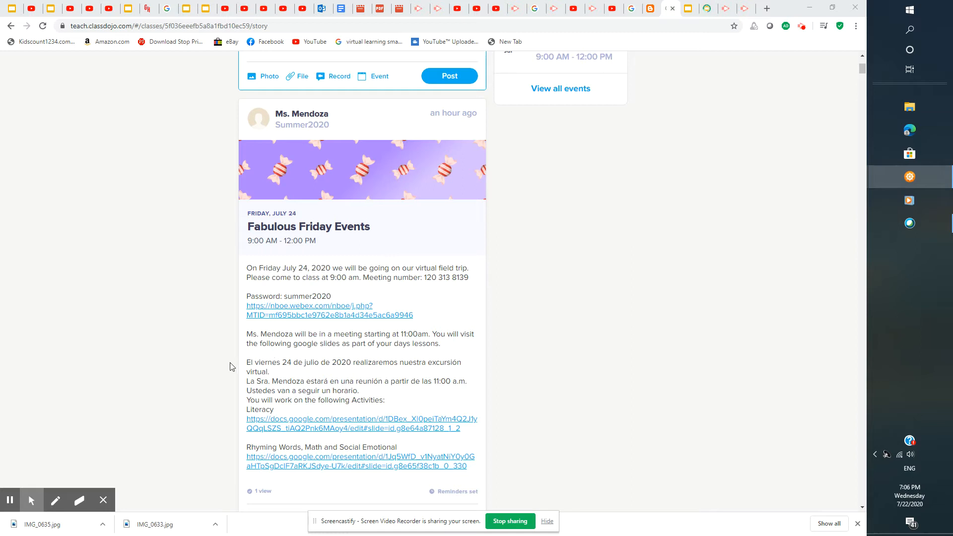
mouse_move(306, 363)
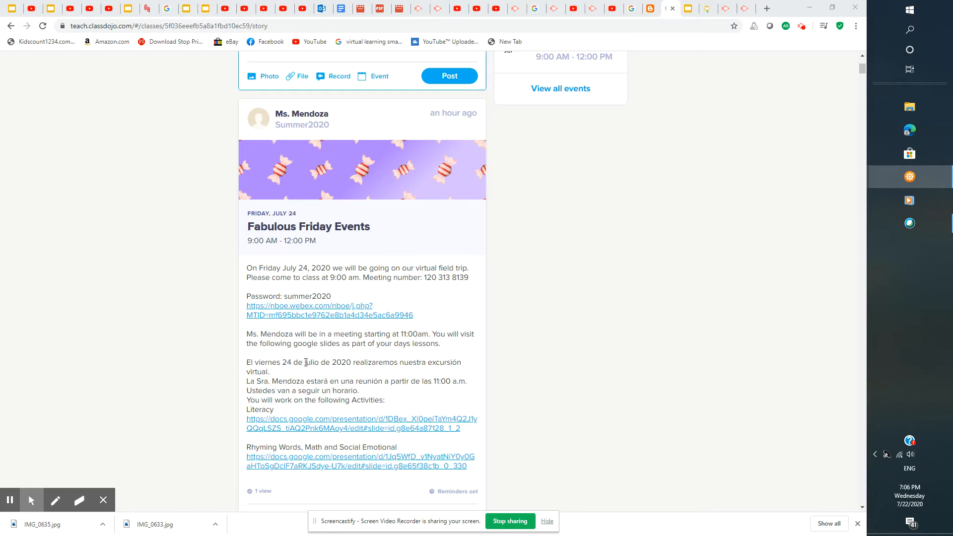
mouse_move(400, 367)
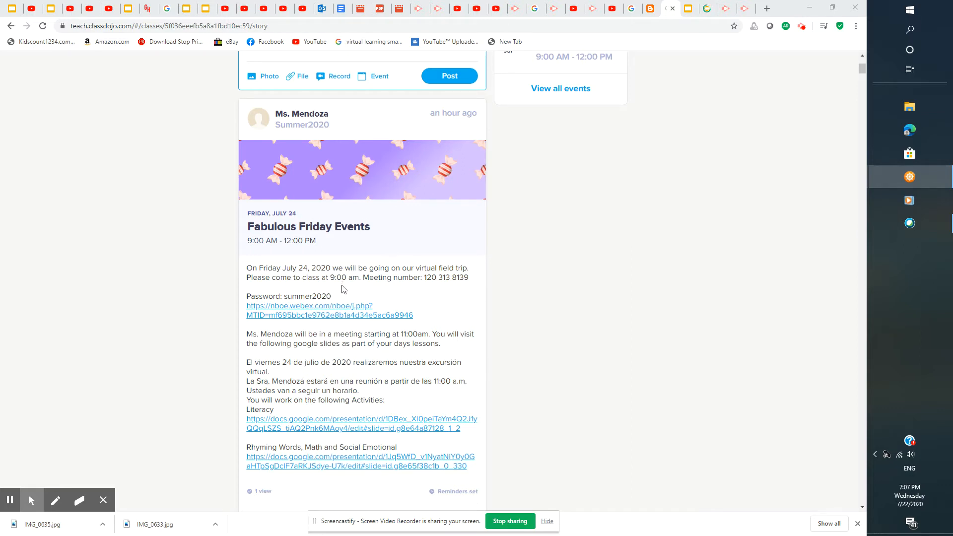
mouse_move(361, 319)
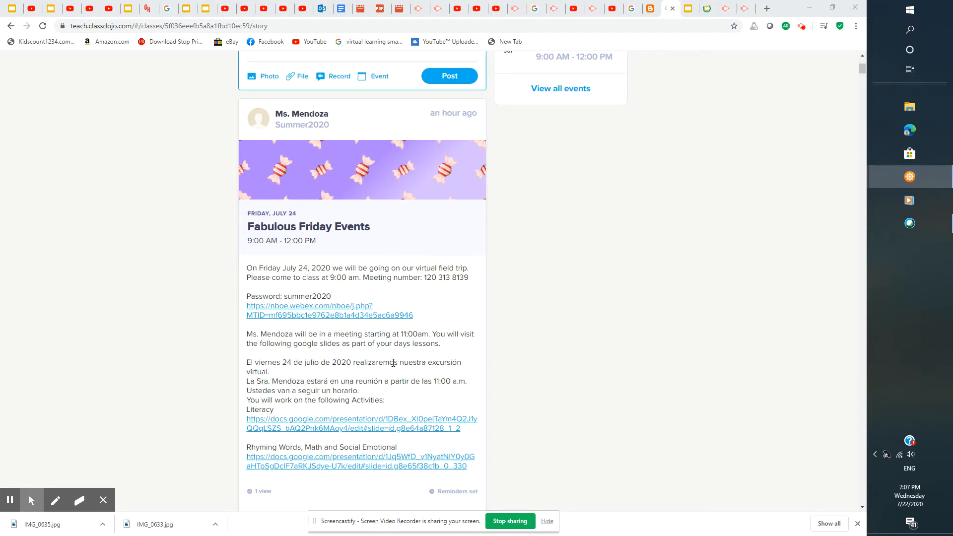
mouse_move(477, 395)
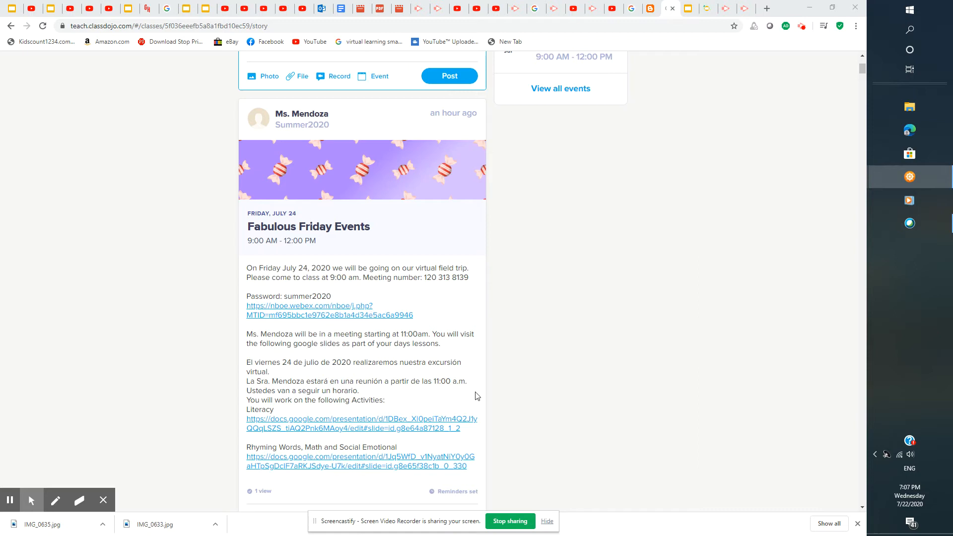
mouse_move(398, 381)
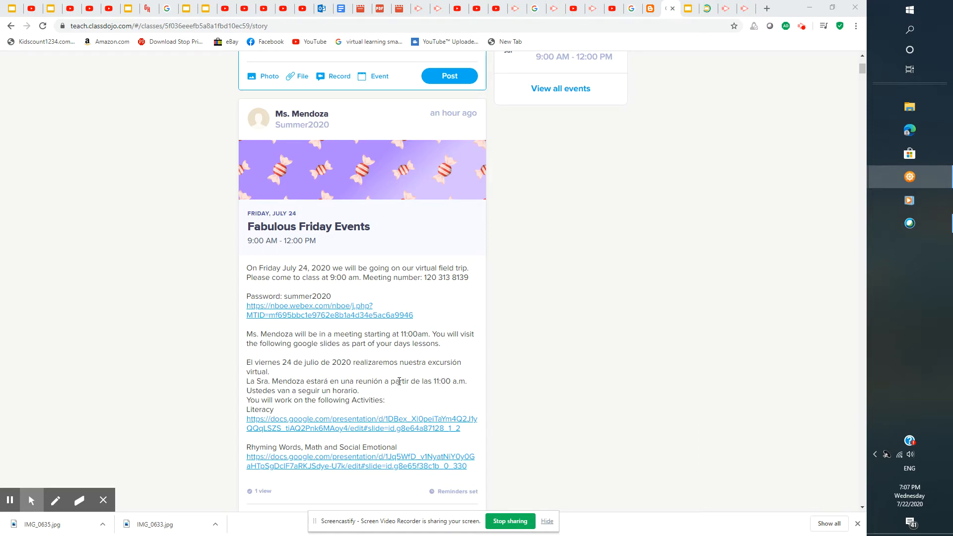
mouse_move(439, 381)
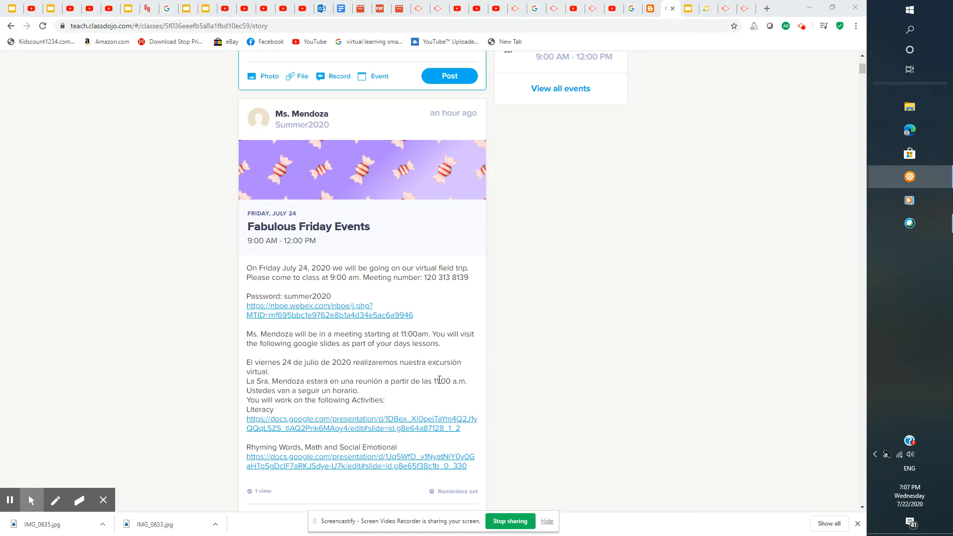
mouse_move(431, 398)
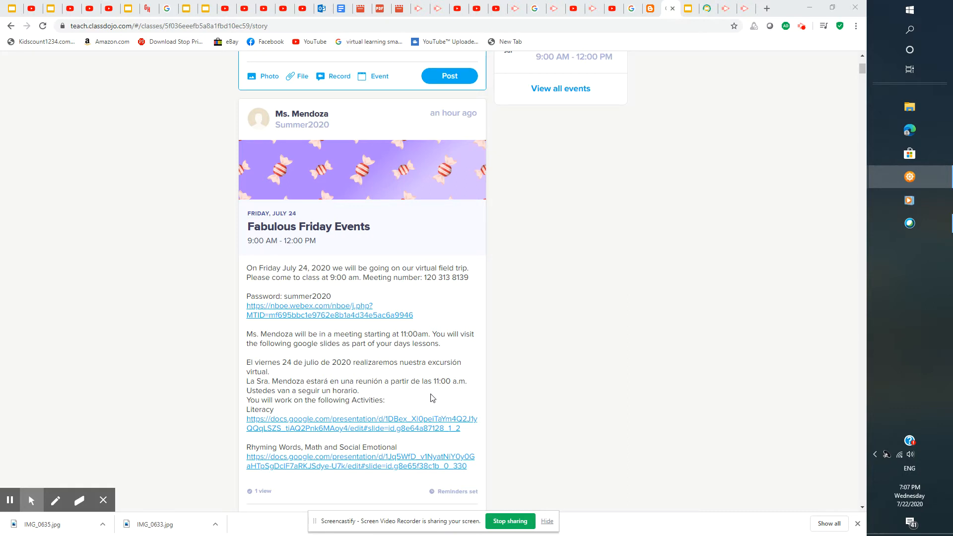
mouse_move(513, 371)
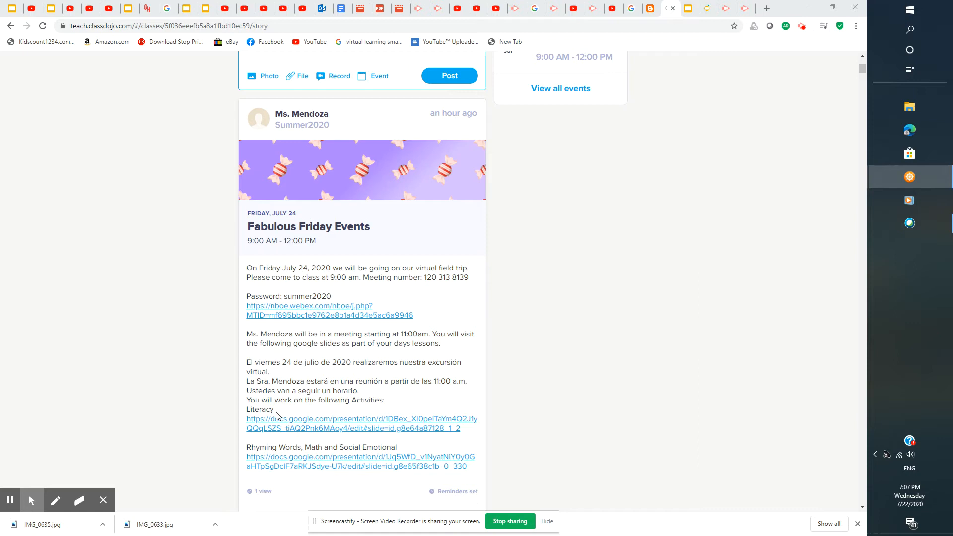
mouse_move(303, 449)
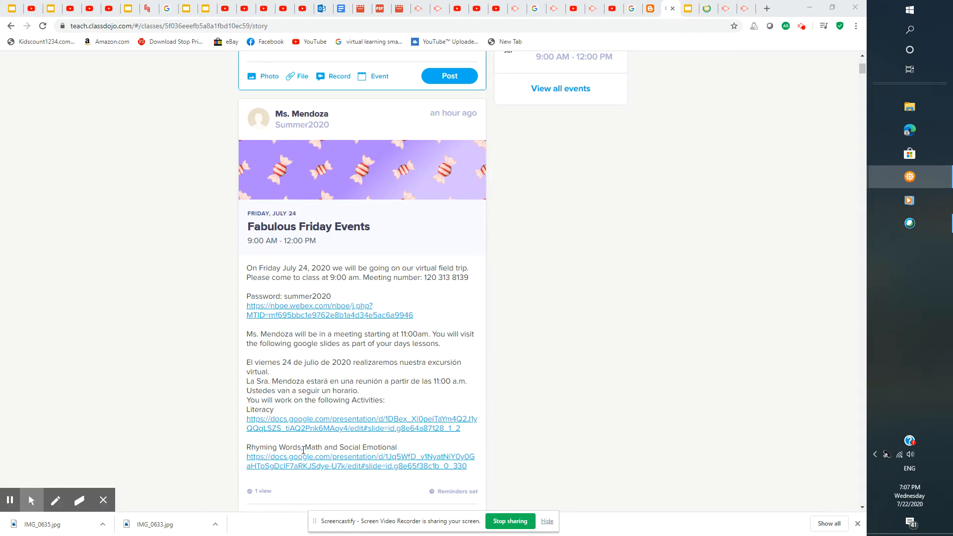
mouse_move(398, 452)
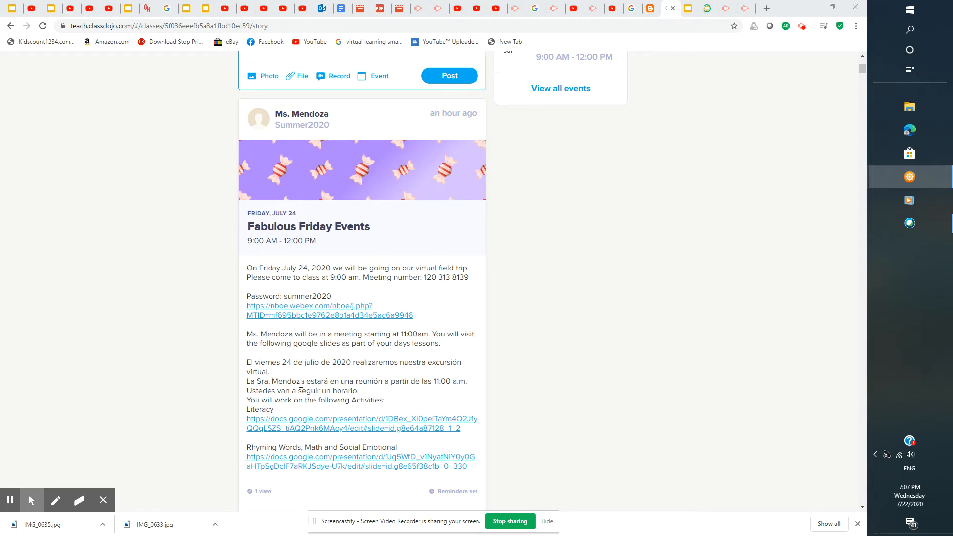
mouse_move(273, 422)
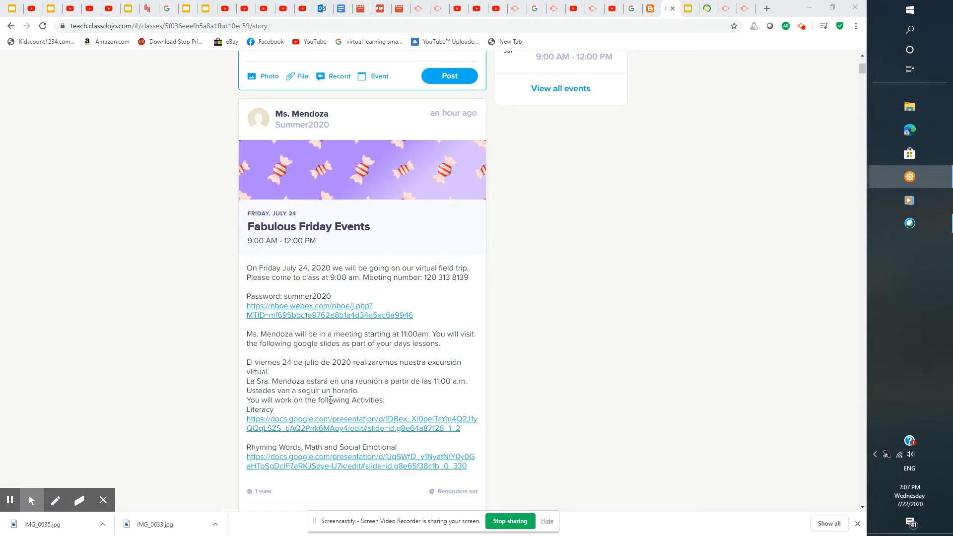
mouse_move(382, 363)
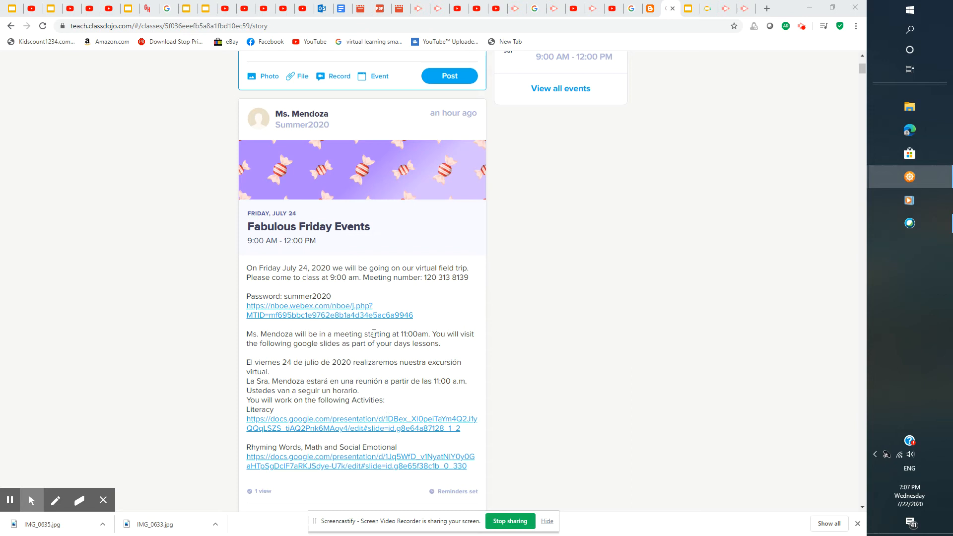
mouse_move(333, 401)
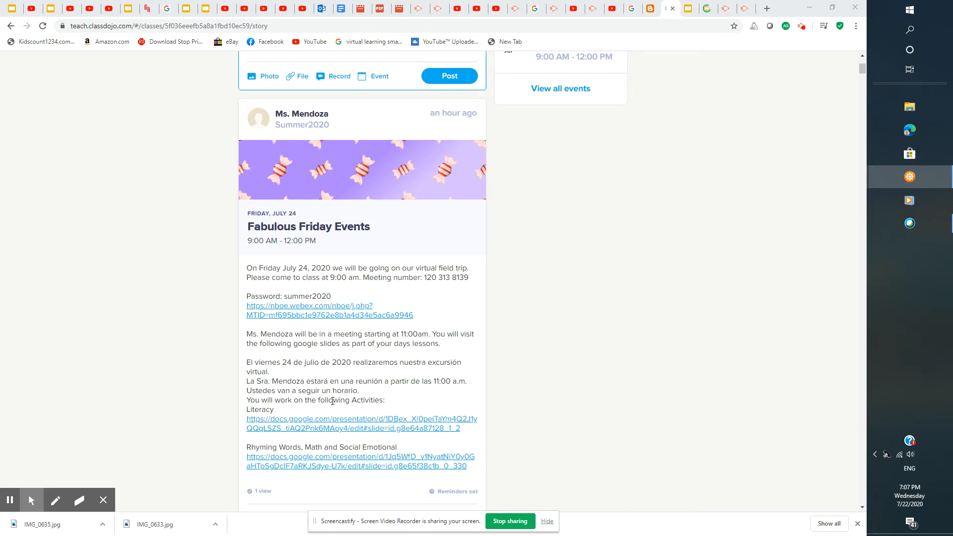
mouse_move(435, 407)
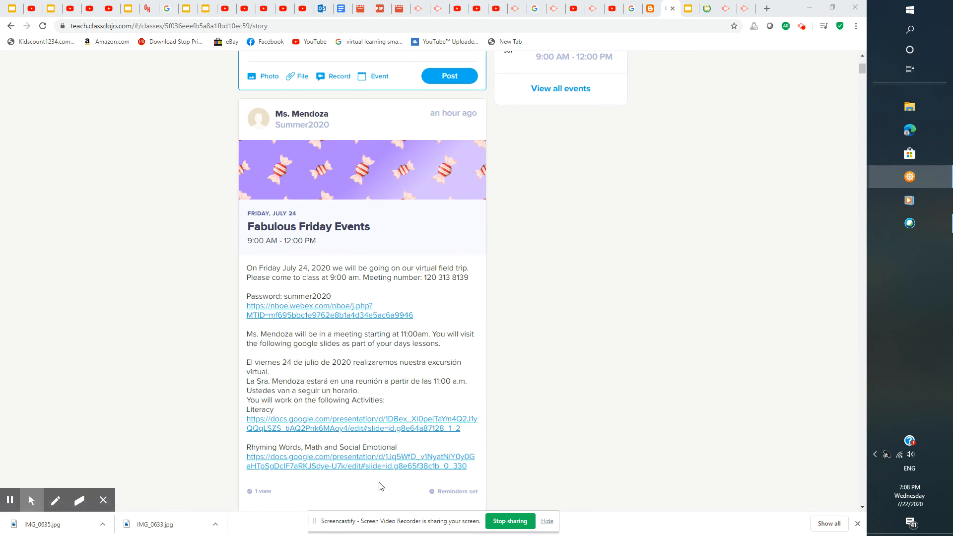
mouse_move(509, 444)
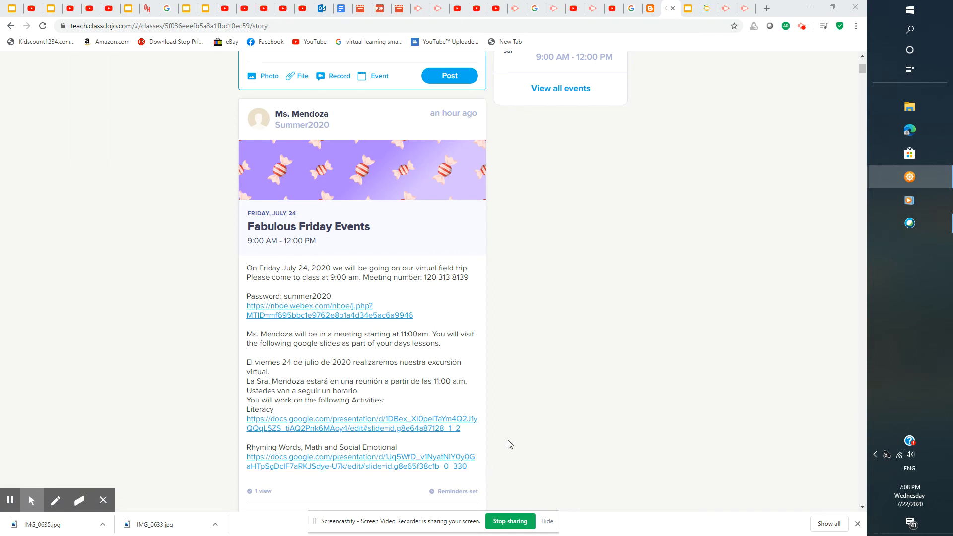
mouse_move(553, 451)
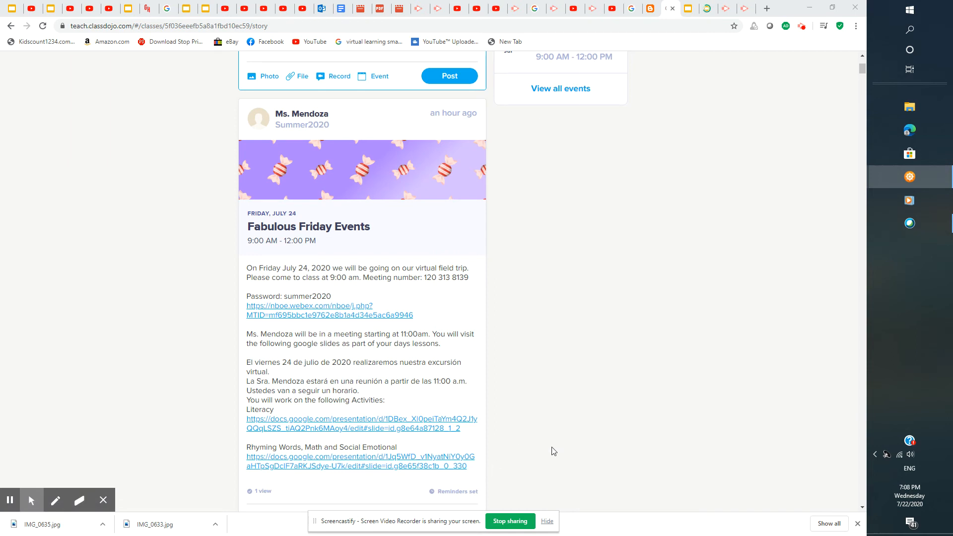
mouse_move(549, 443)
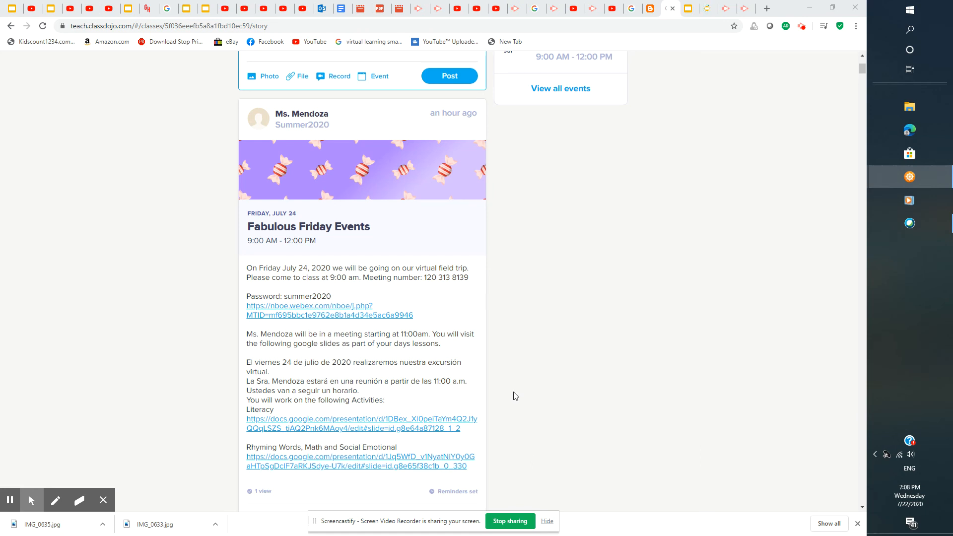
mouse_move(530, 404)
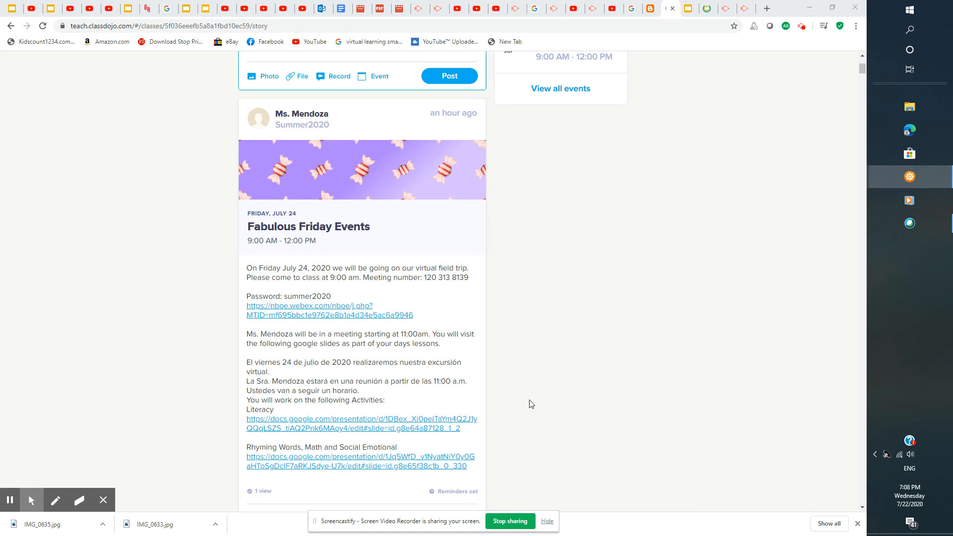
mouse_move(542, 417)
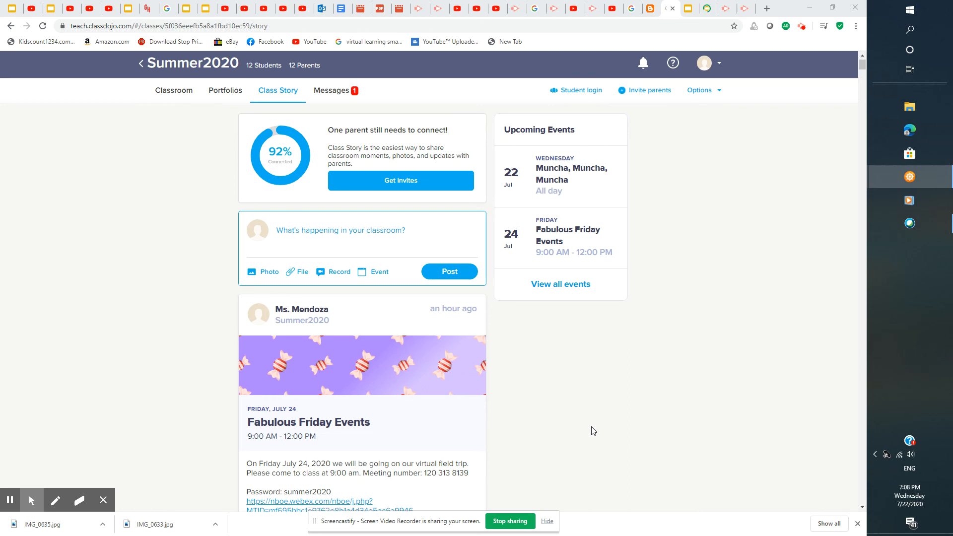
scroll(down, 3)
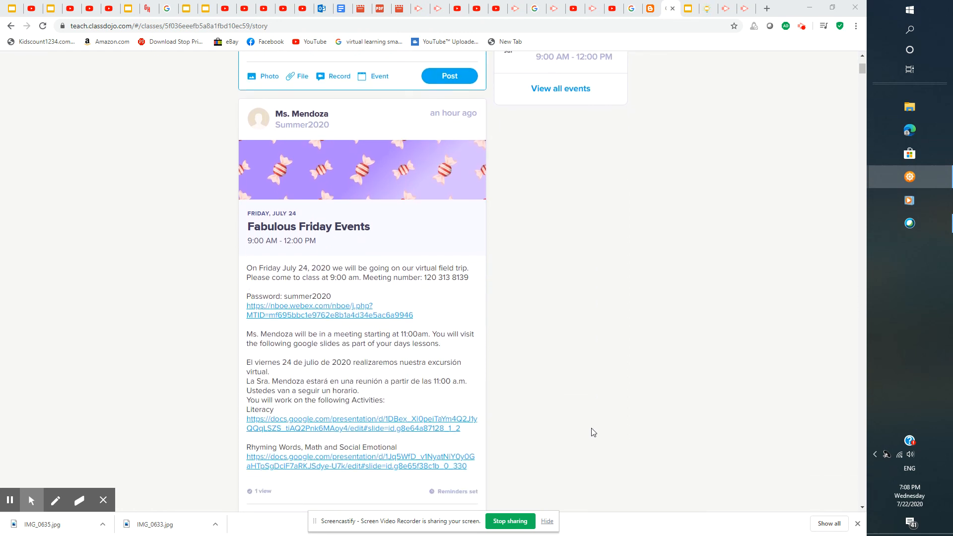
mouse_move(585, 433)
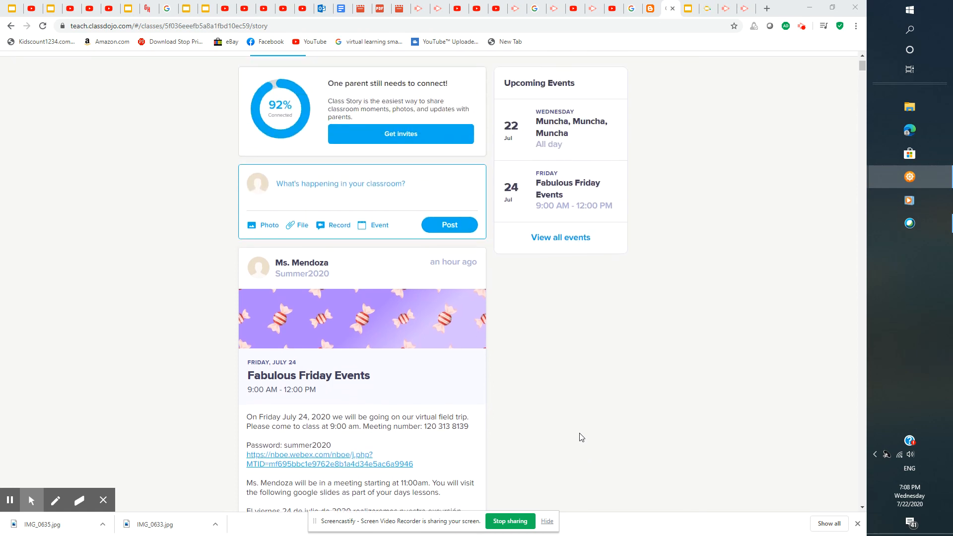
scroll(down, 3)
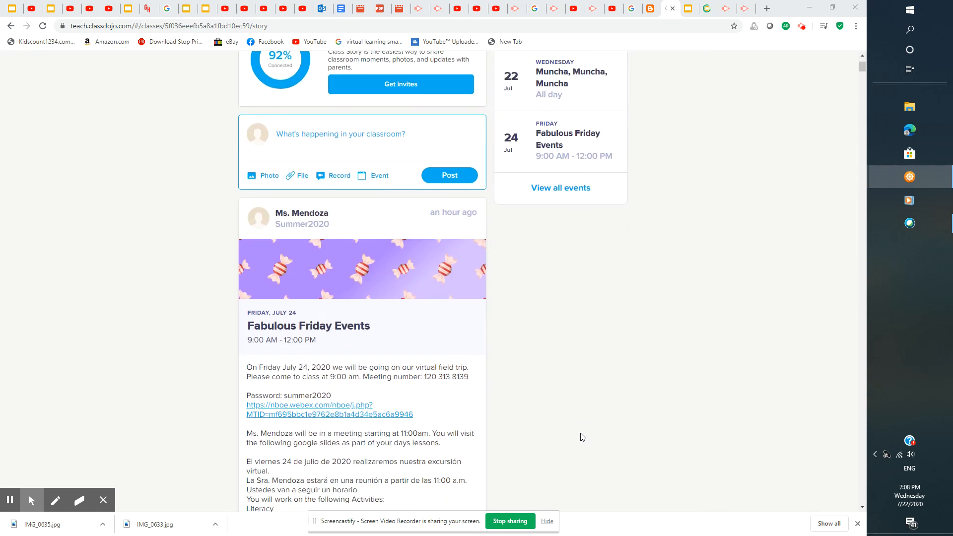
scroll(down, 3)
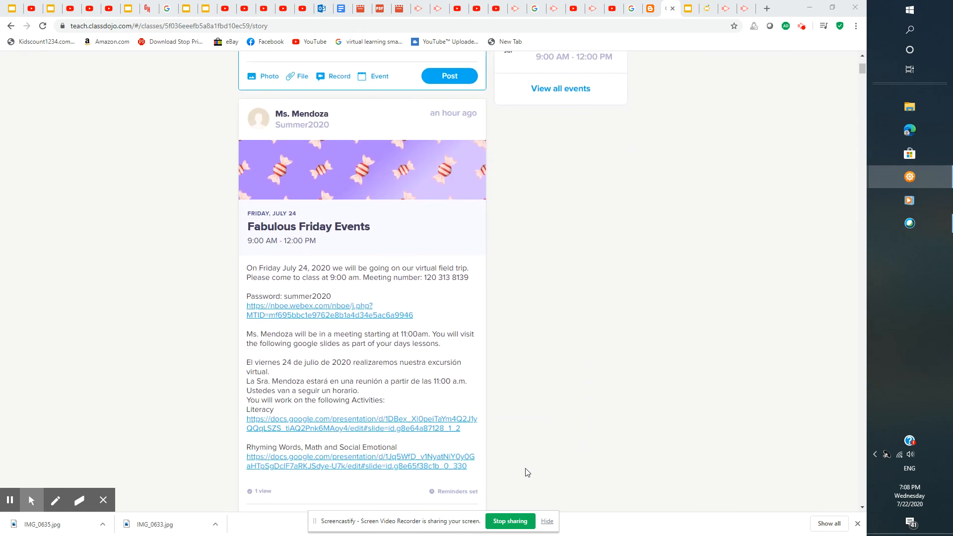